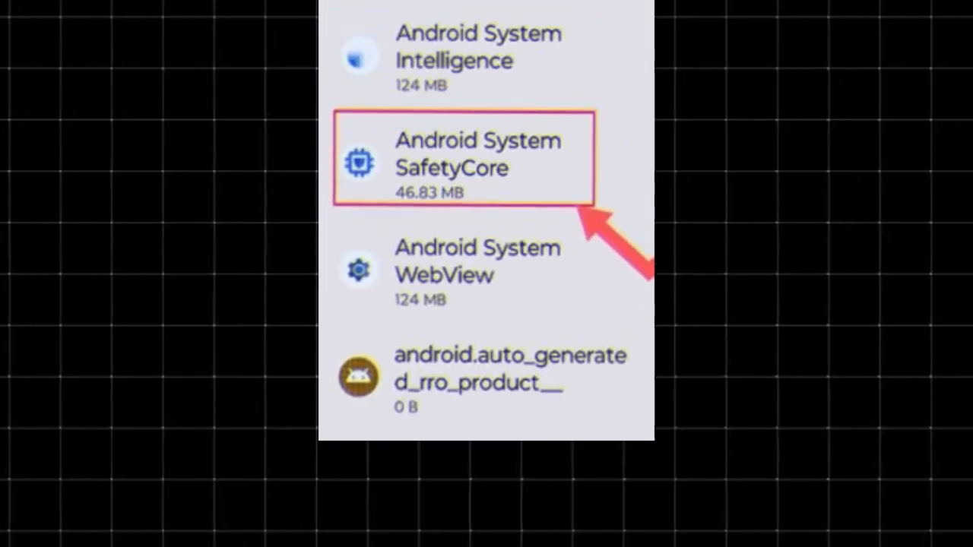
Scroll the All apps list and open Android System SafetyCore's App info page
scroll(down, 3)
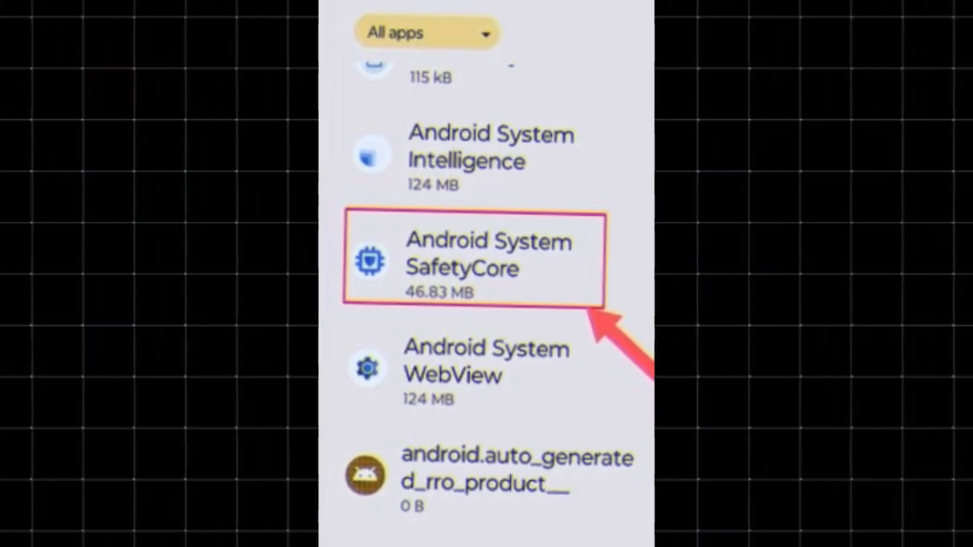
click(474, 258)
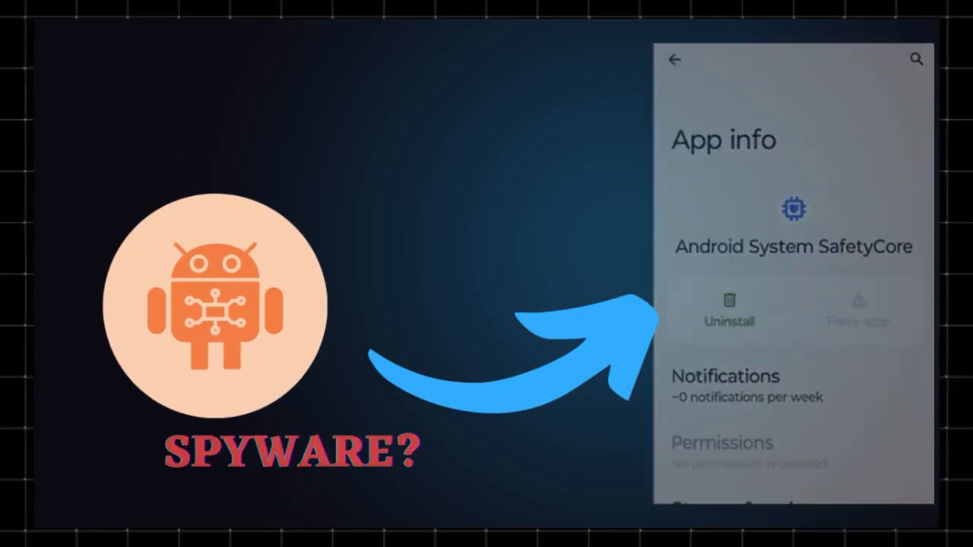